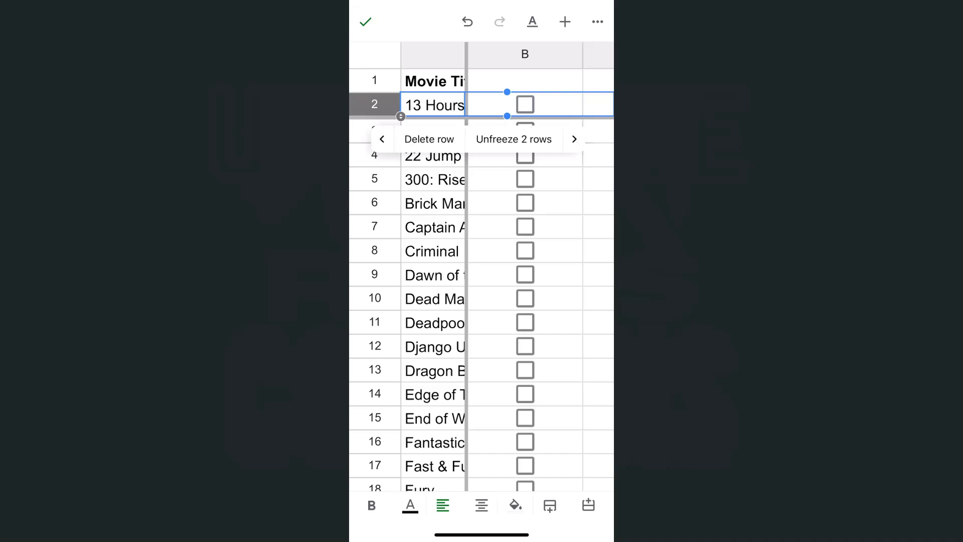
- Unfreeze rows 1–2 of the movie list from the row 2 options menu
click(512, 139)
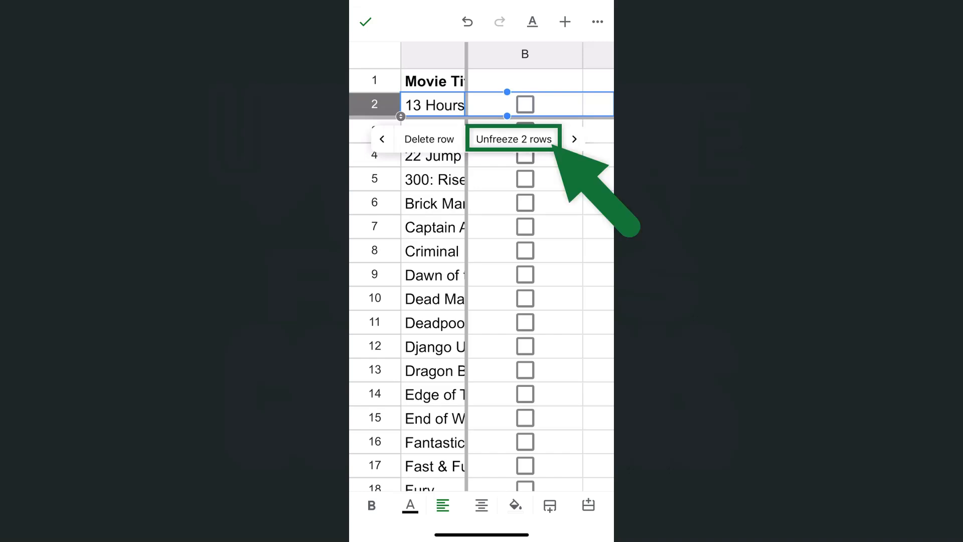
click(512, 139)
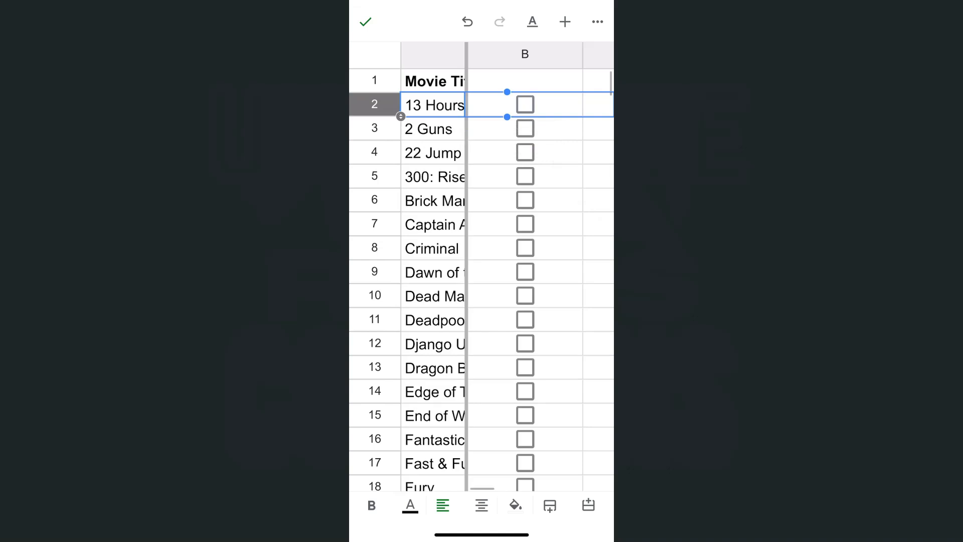
- Zoom out to reveal full movie titles and bring up the header row's options
scroll(down, 3)
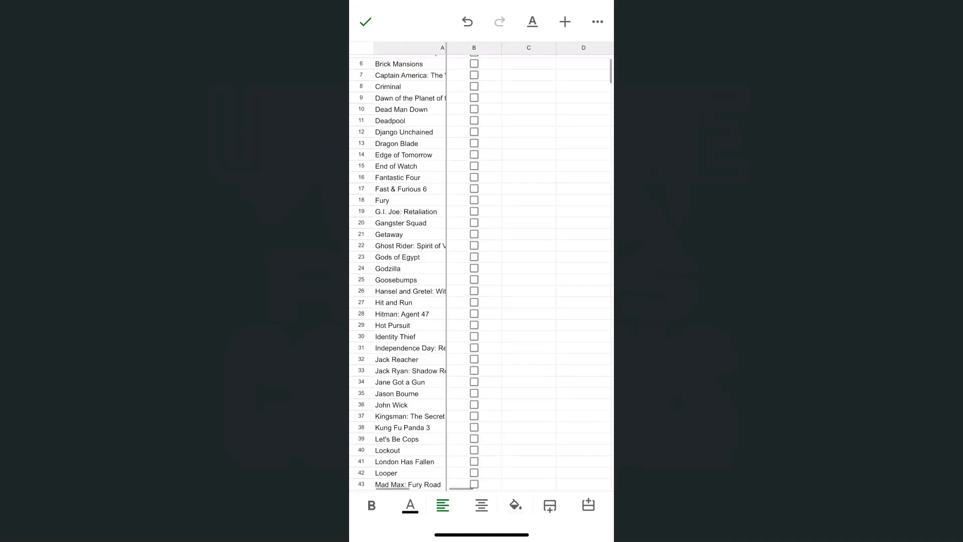
scroll(down, 3)
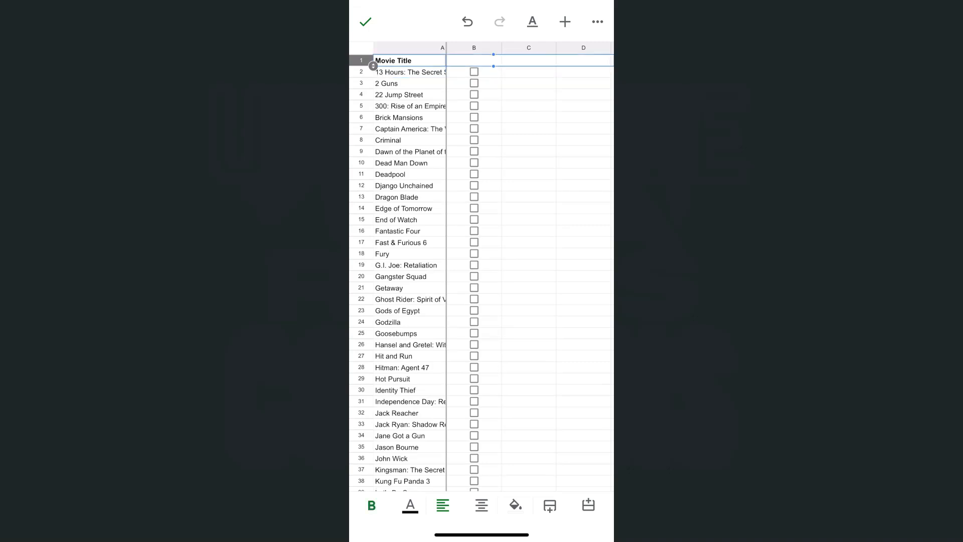
click(361, 60)
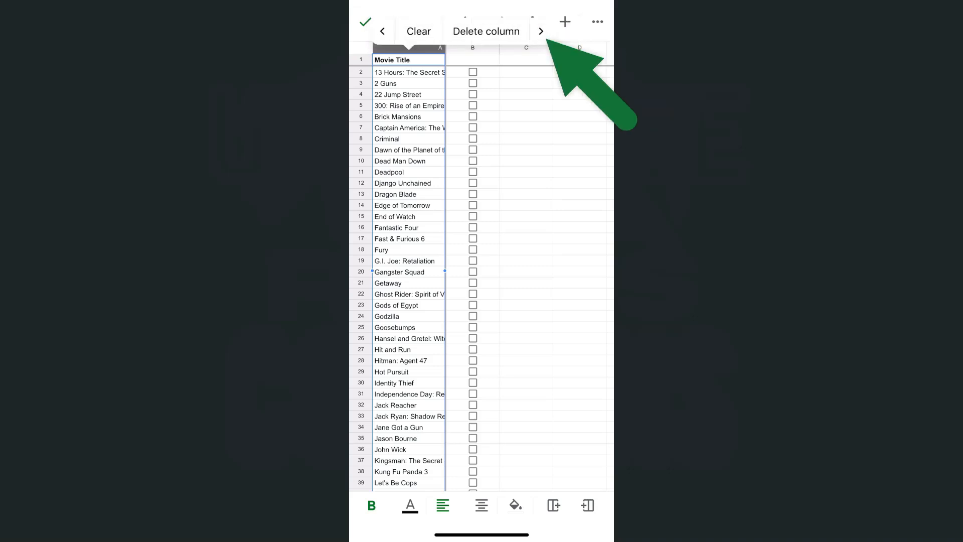
- Unfreeze column A from its extended options menu, widening the Movie Title column
click(539, 31)
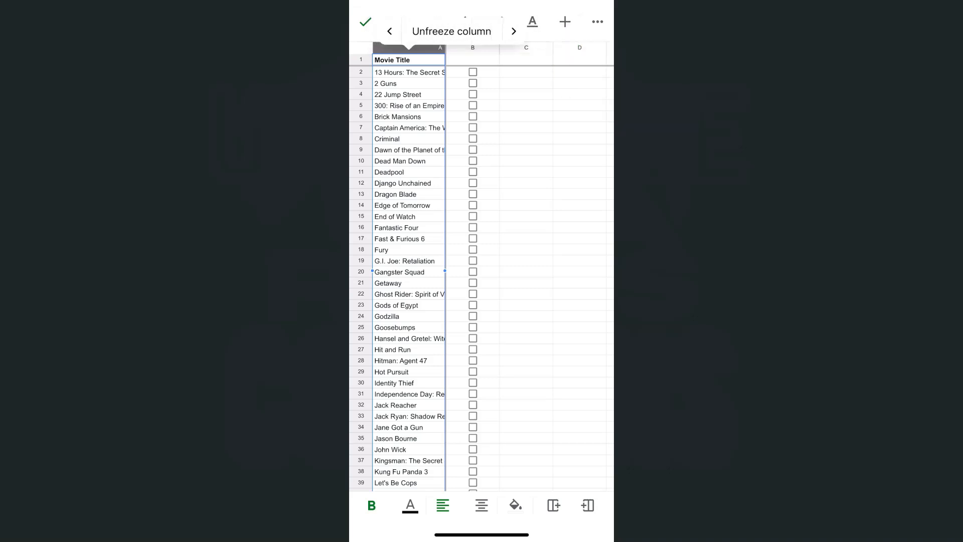
click(451, 30)
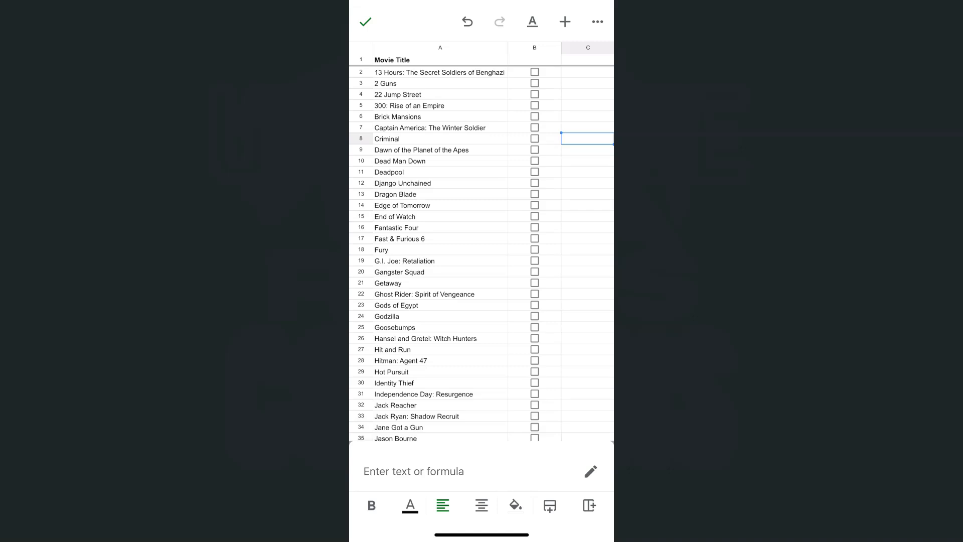
scroll(down, 3)
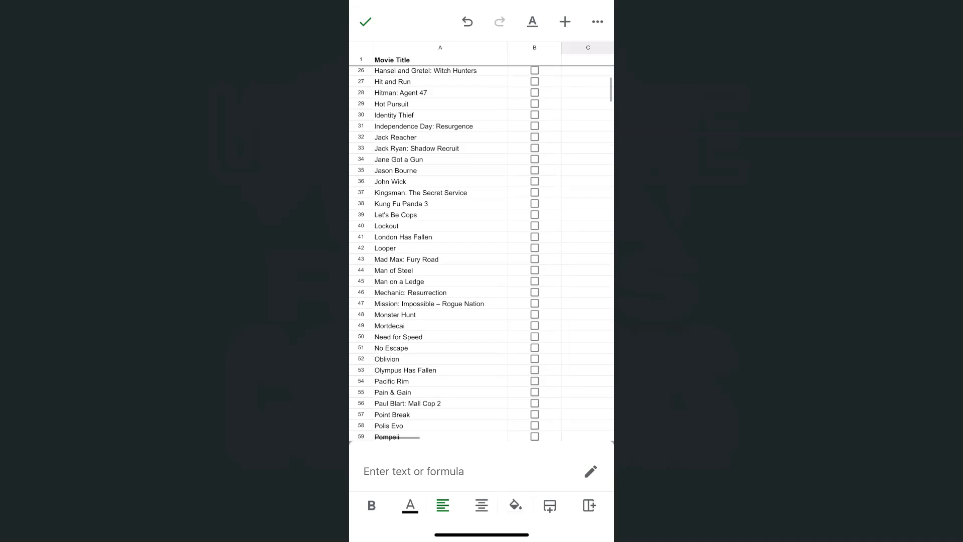
scroll(down, 3)
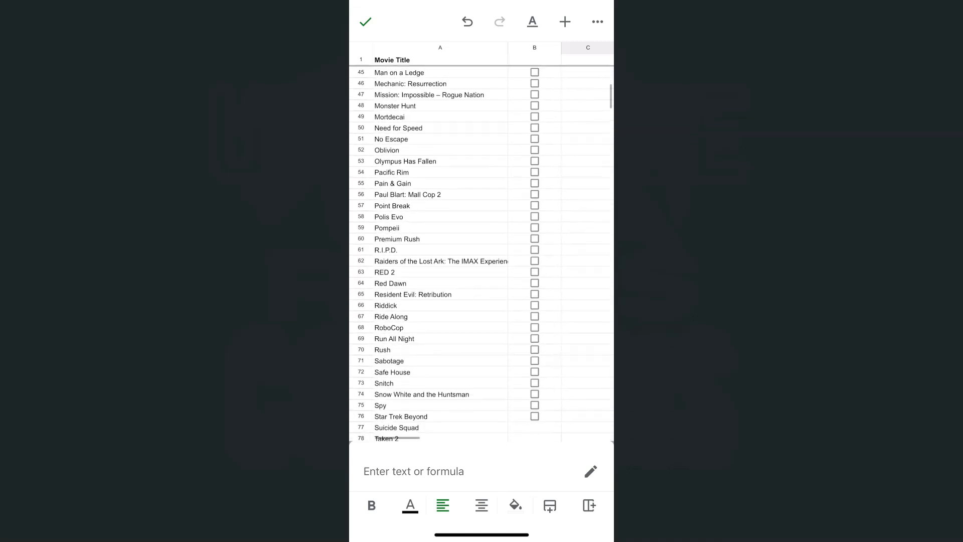